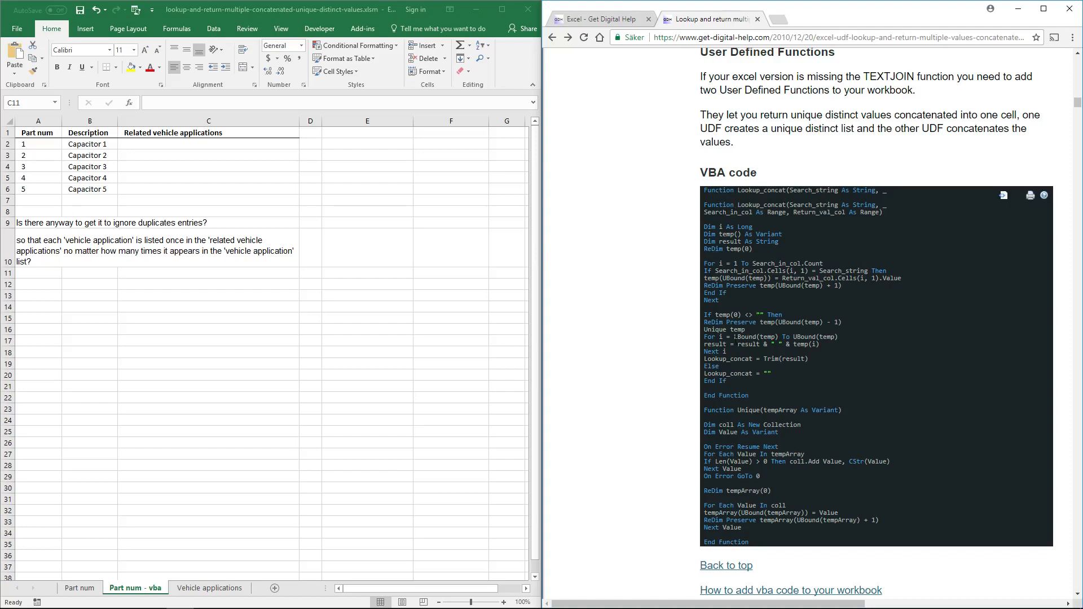
pyautogui.moveTo(785, 222)
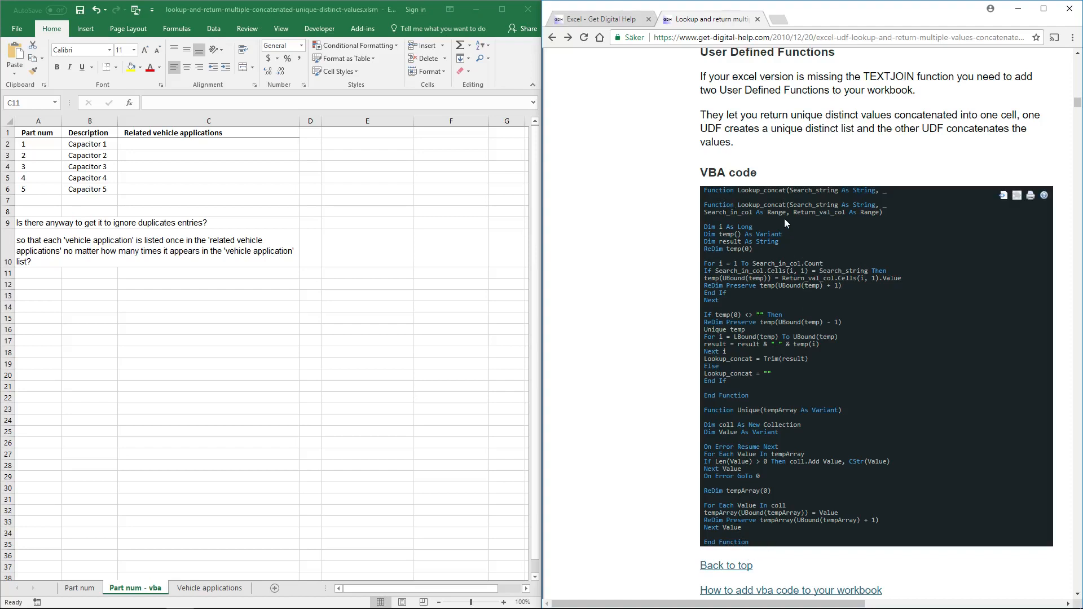
pyautogui.moveTo(666, 166)
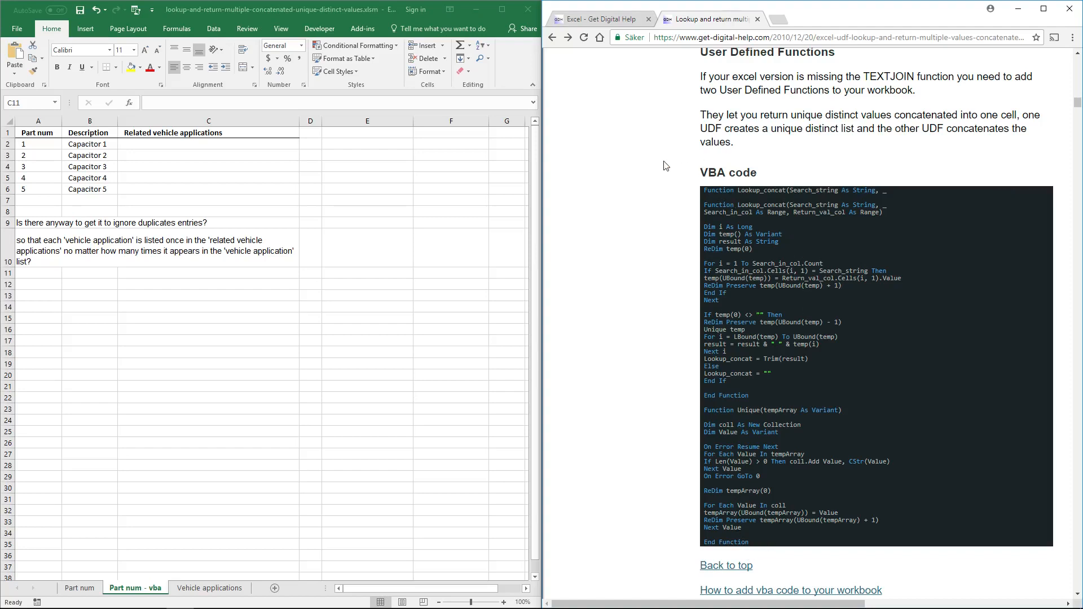
pyautogui.moveTo(692, 239)
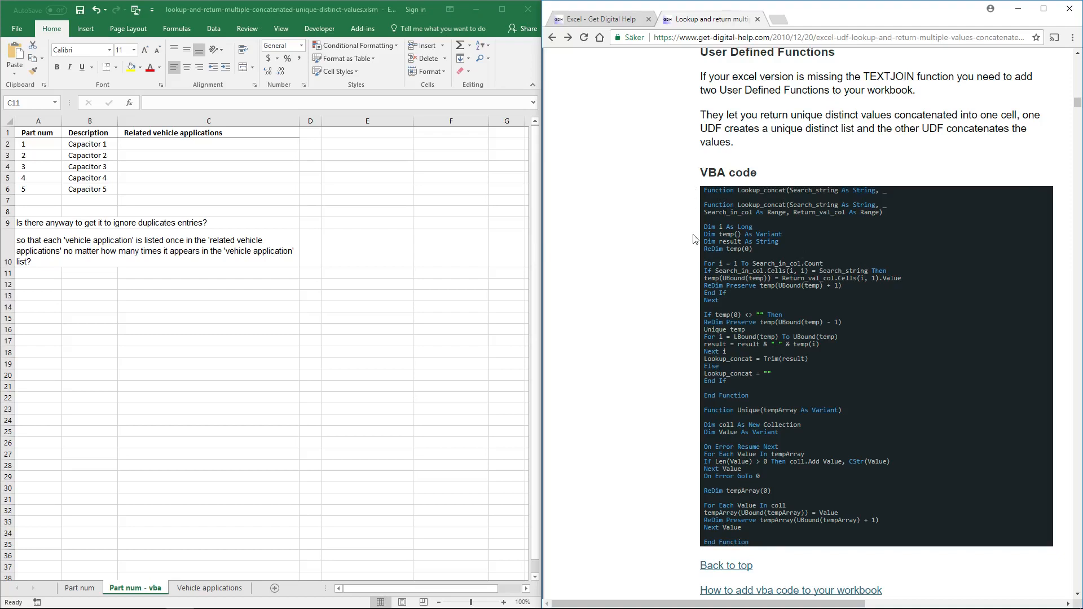
pyautogui.moveTo(661, 429)
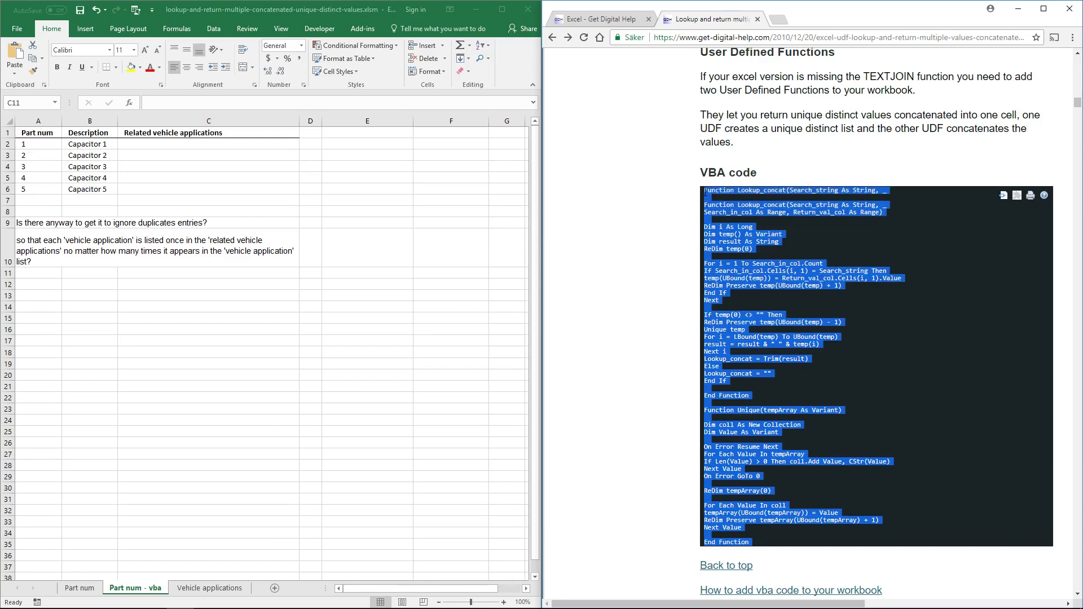
pyautogui.moveTo(633, 241)
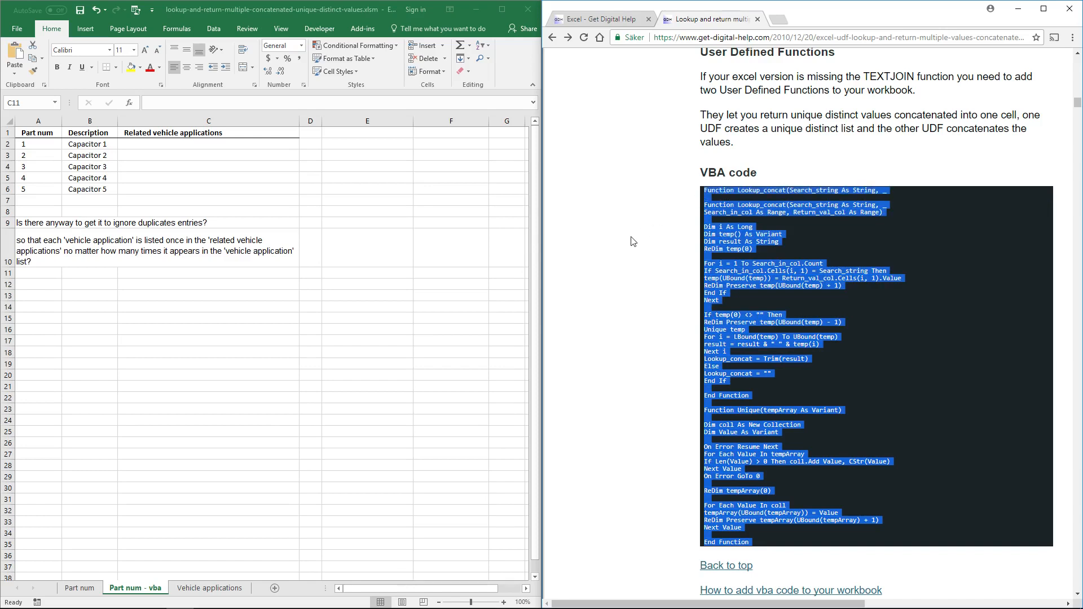
pyautogui.moveTo(616, 272)
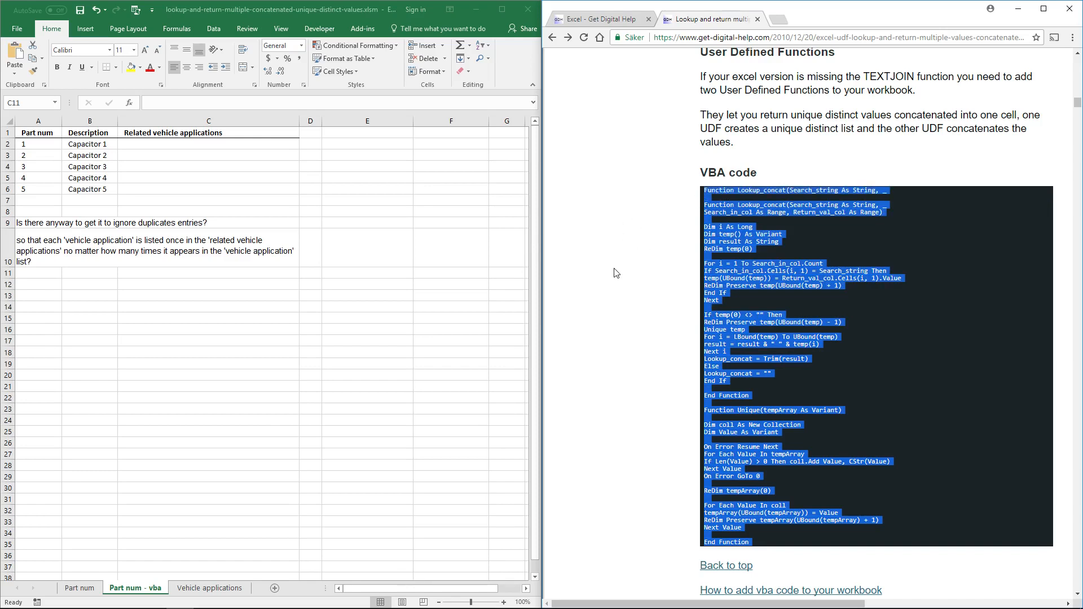
pyautogui.moveTo(591, 405)
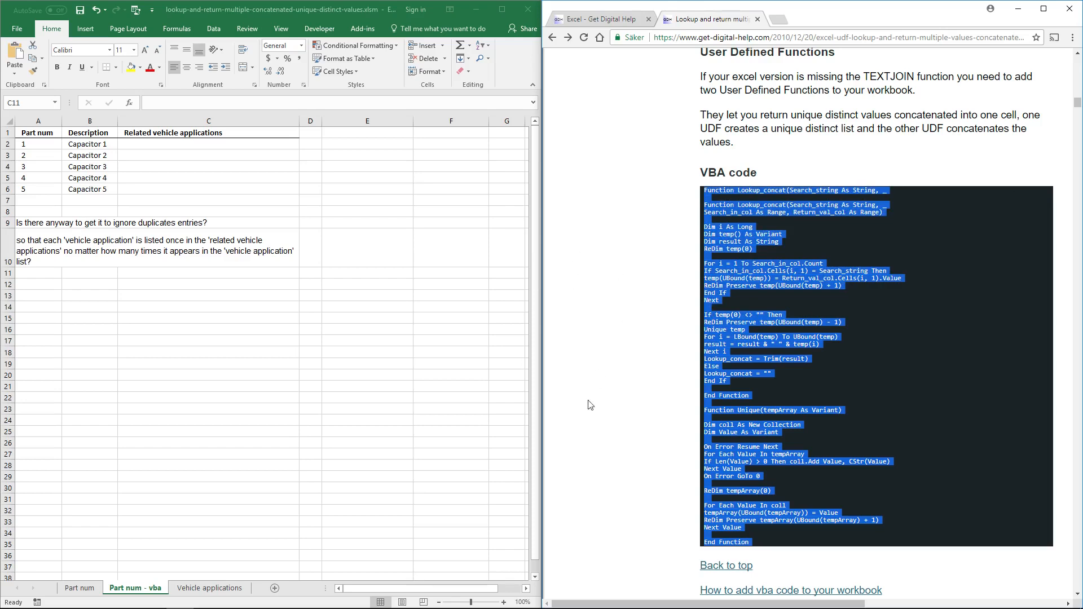
pyautogui.moveTo(528, 351)
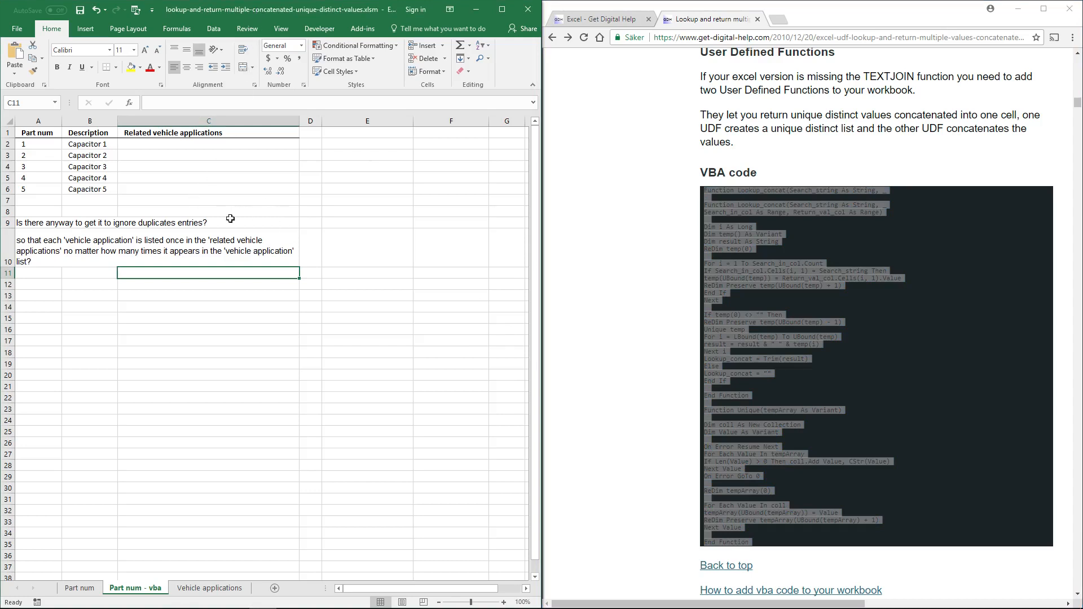
# Bring up the Visual Basic editor from the Developer commands
pyautogui.click(319, 28)
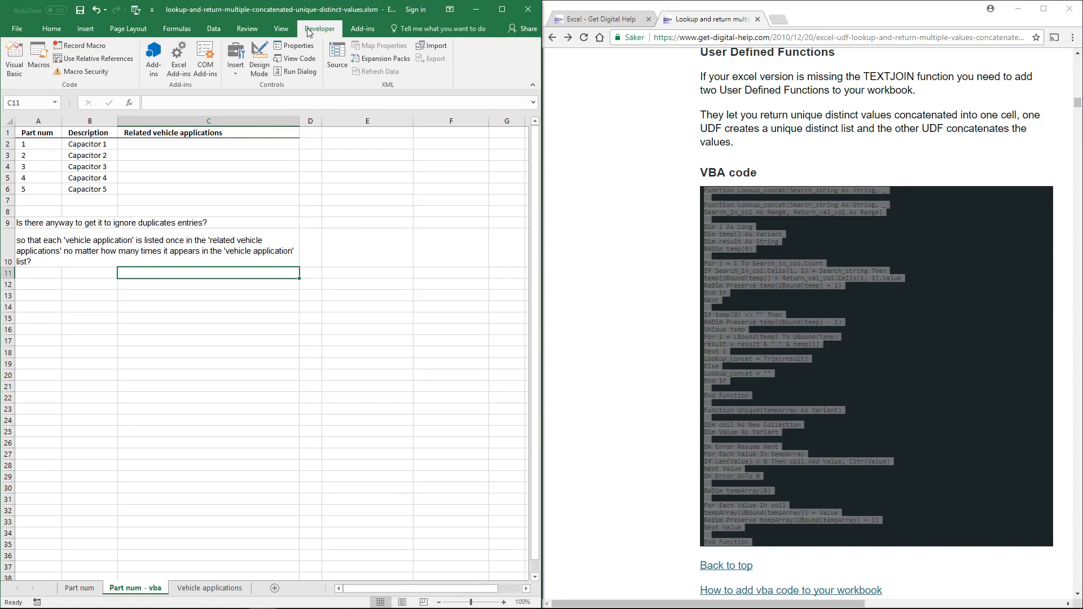
pyautogui.moveTo(13, 53)
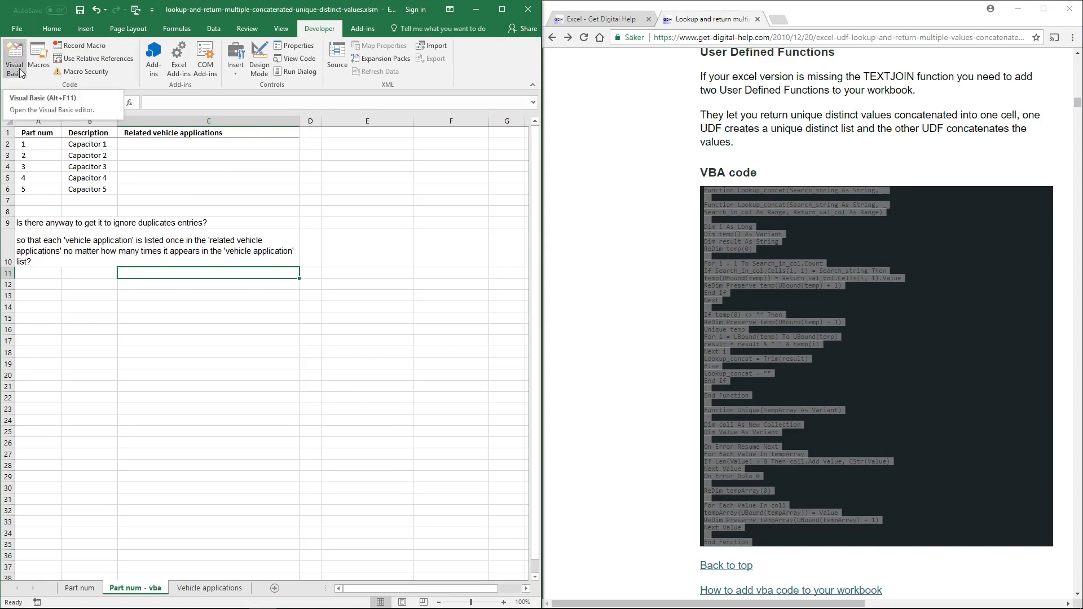
pyautogui.click(14, 49)
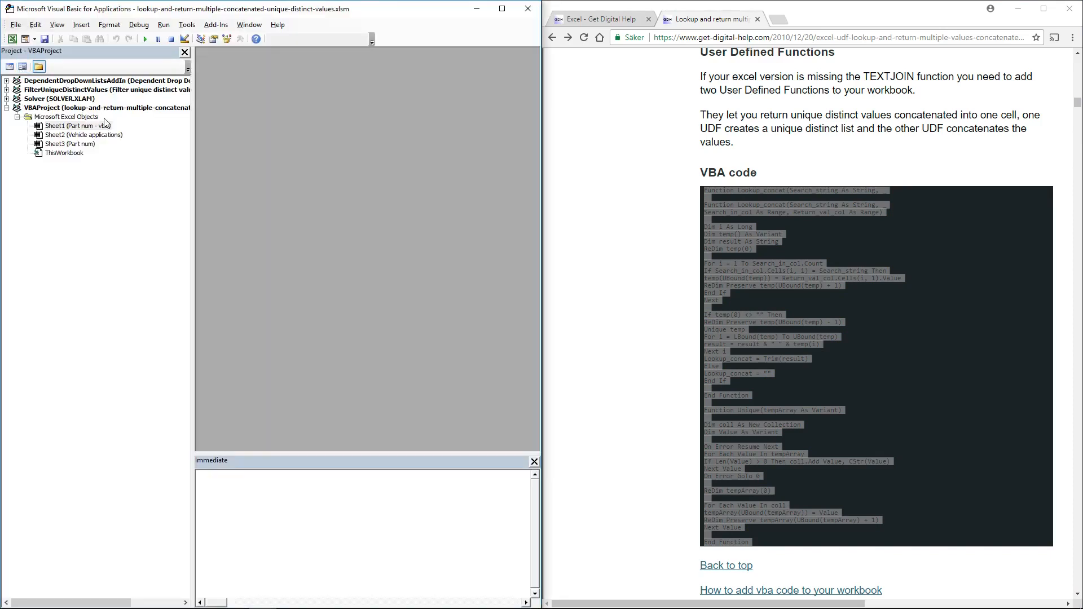
# Insert a new code module, Module1, into this workbook's VBAProject
pyautogui.click(84, 108)
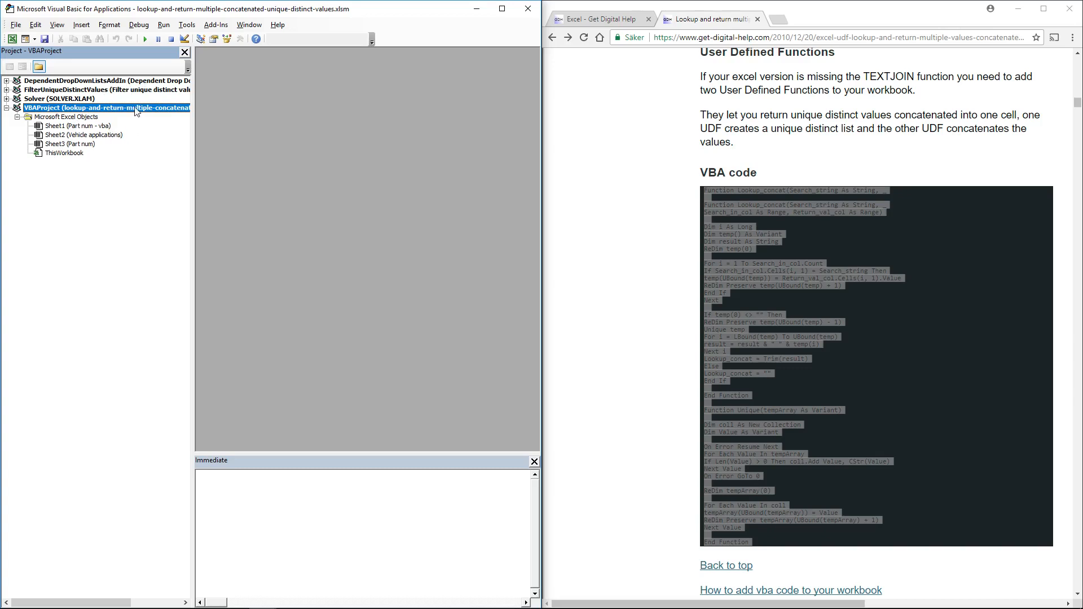
pyautogui.rightClick(136, 108)
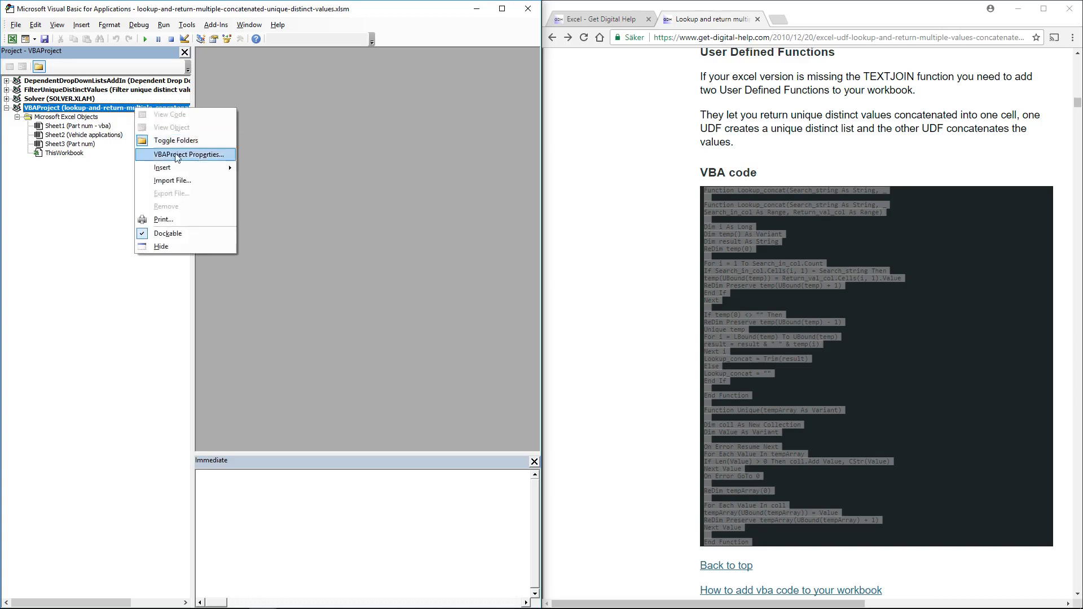
pyautogui.moveTo(163, 167)
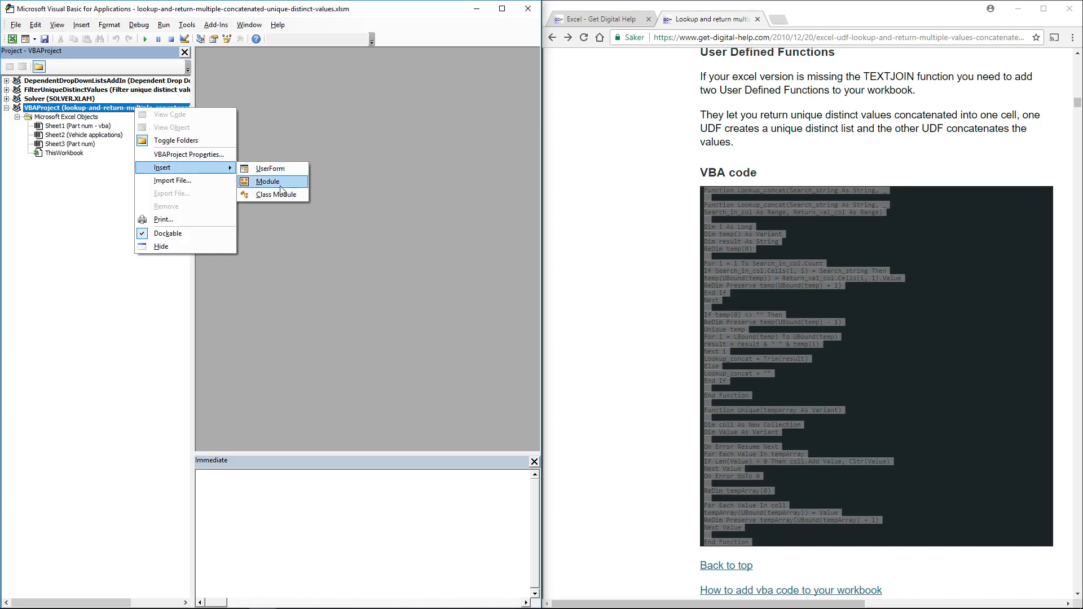
pyautogui.click(267, 180)
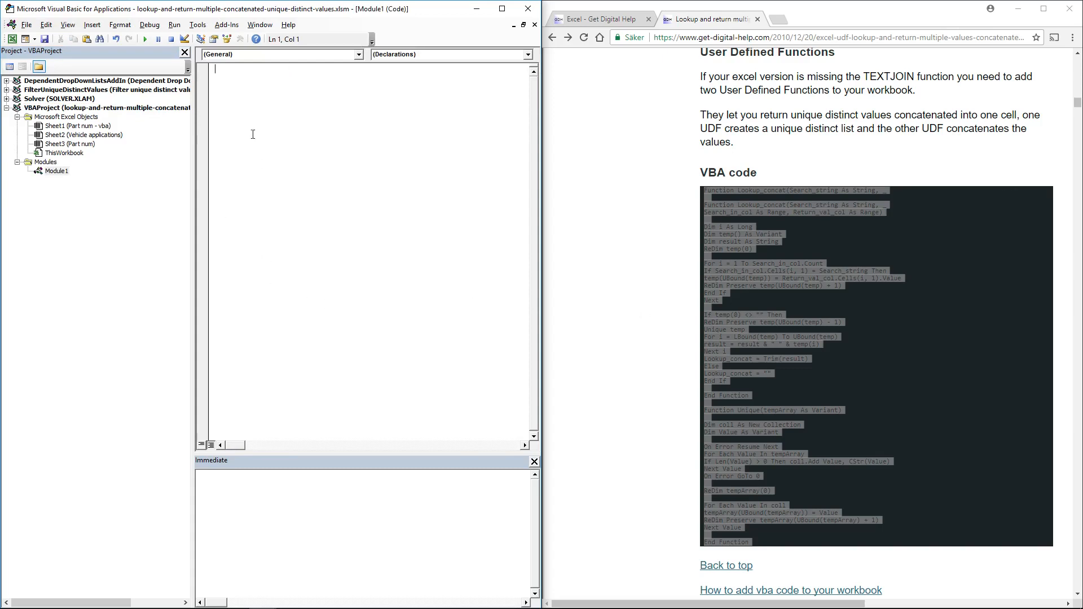
pyautogui.moveTo(364, 183)
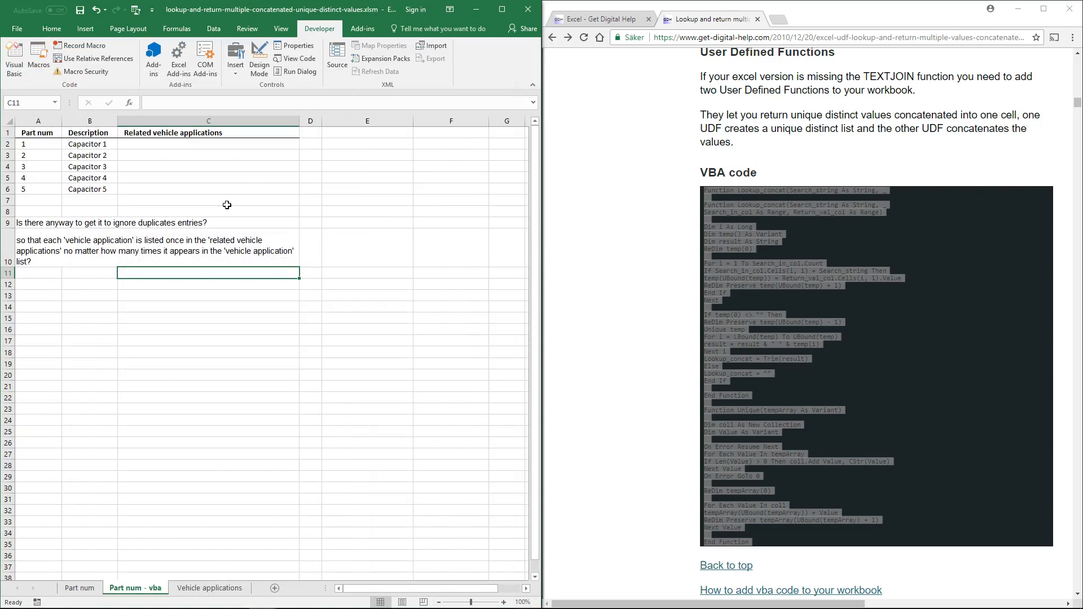
pyautogui.moveTo(221, 180)
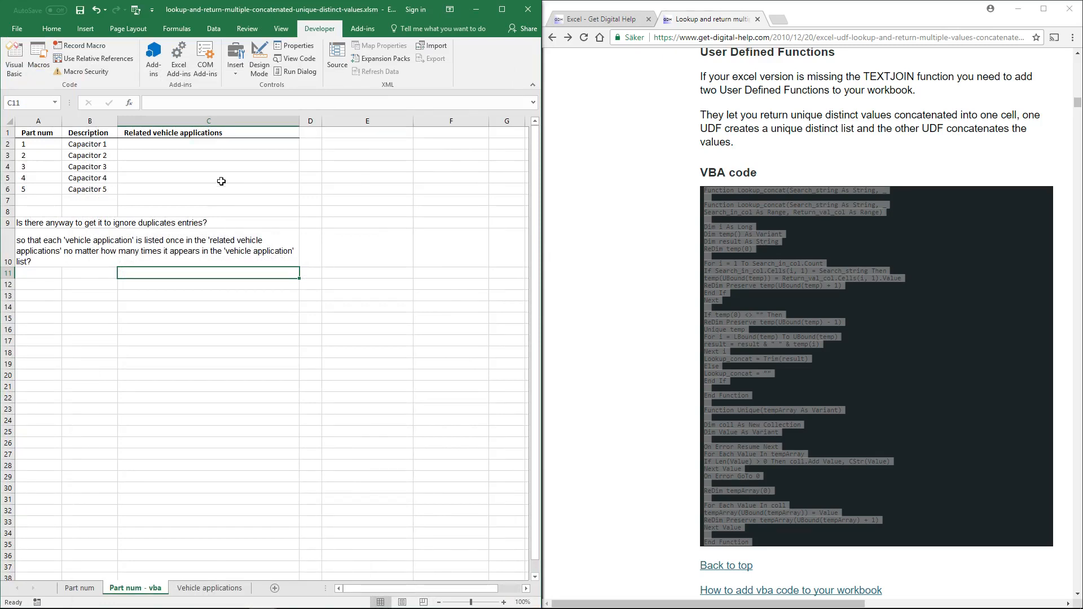
# Begin =Lookup_concat( in C2 with part number A2 as the lookup value
pyautogui.click(209, 144)
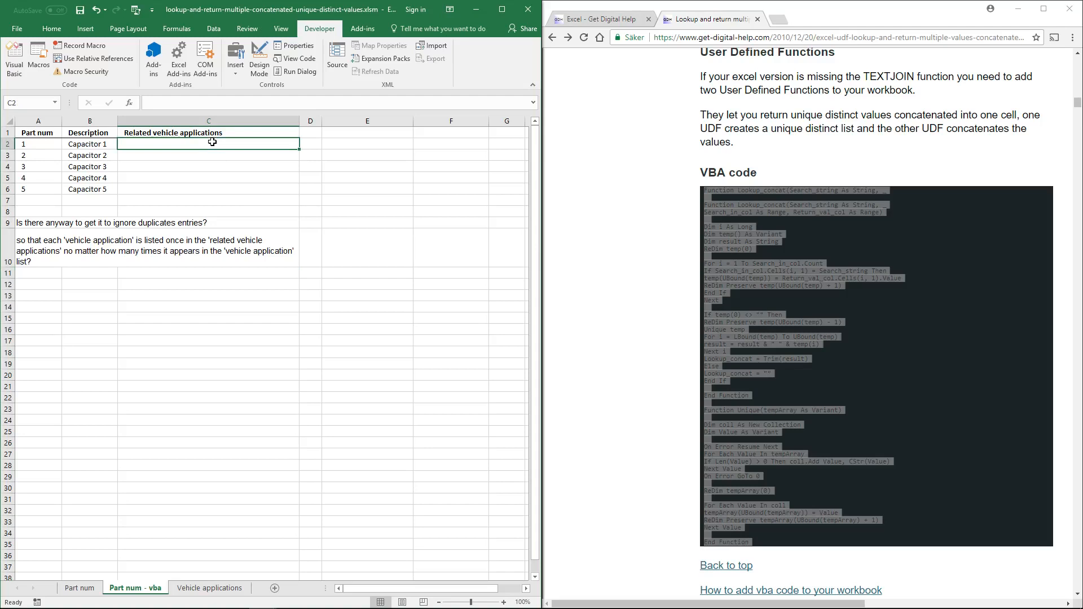
pyautogui.write('=')
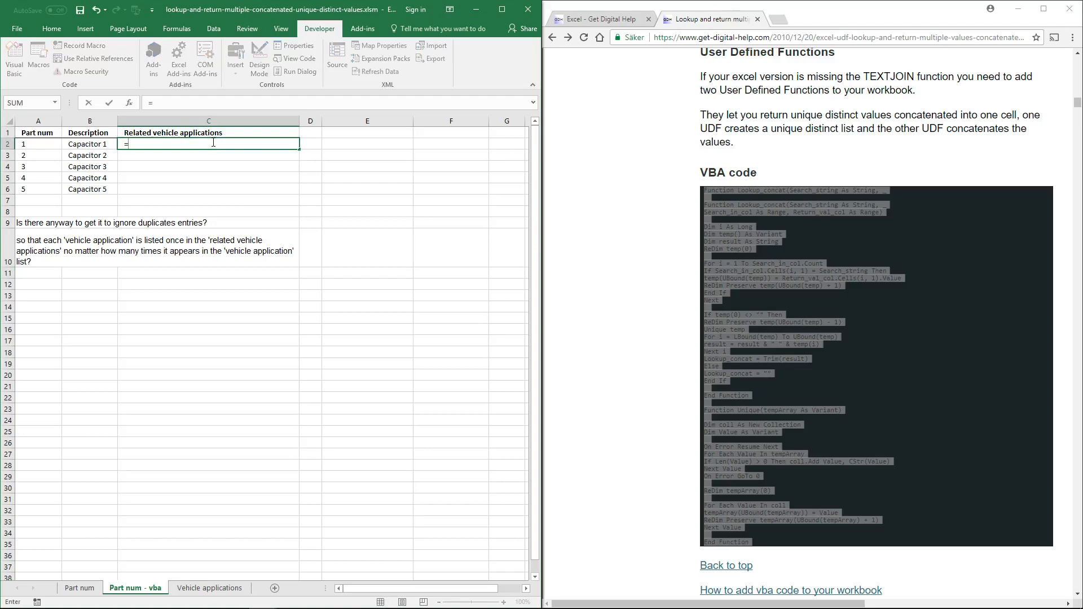
pyautogui.write('Lookup_concat(')
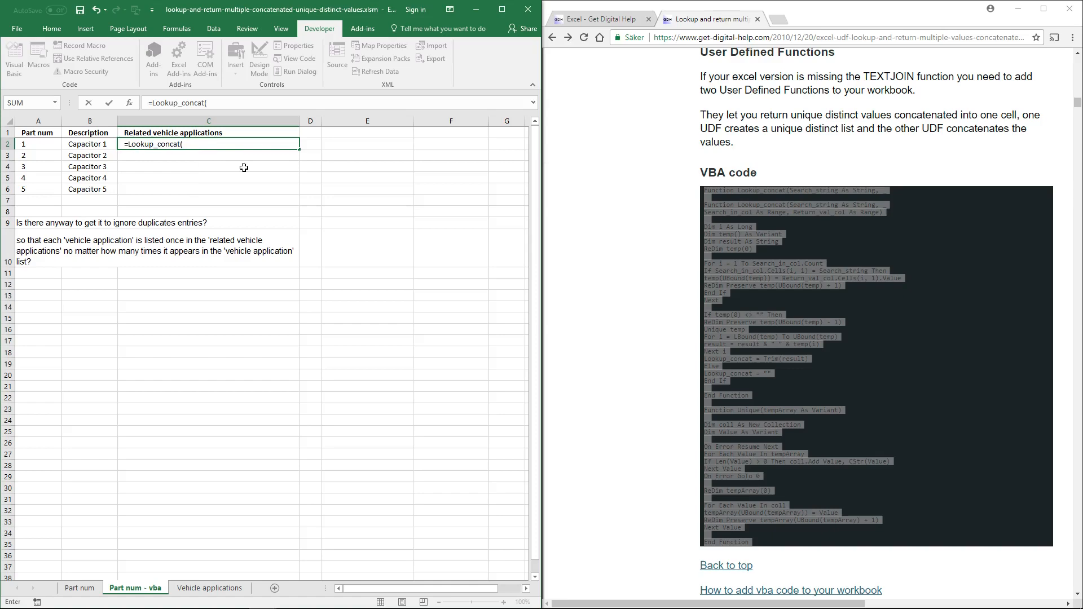
pyautogui.moveTo(540, 155)
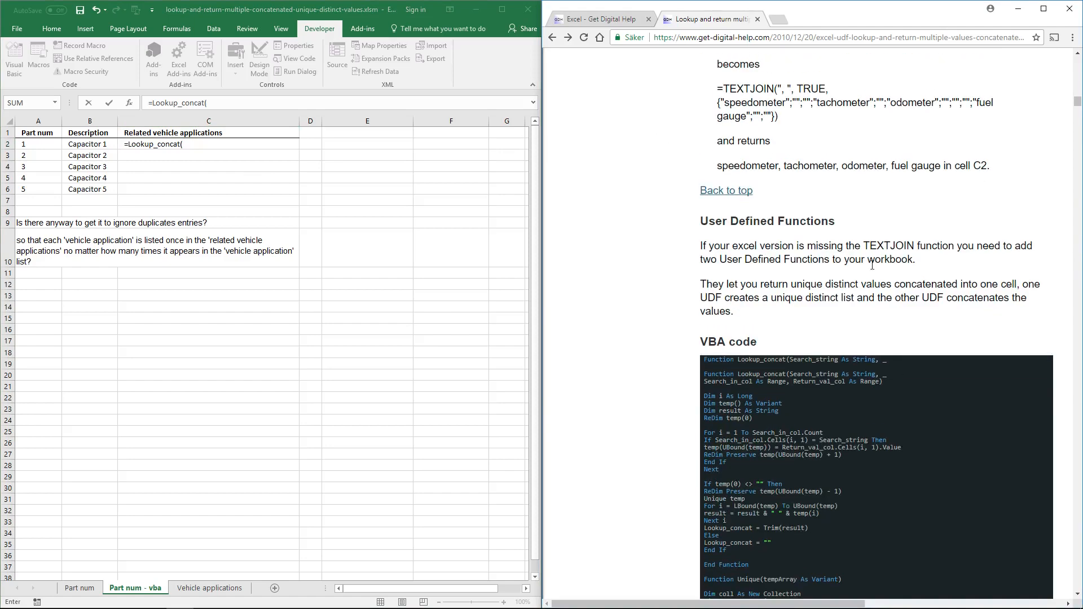
pyautogui.scroll(-3)
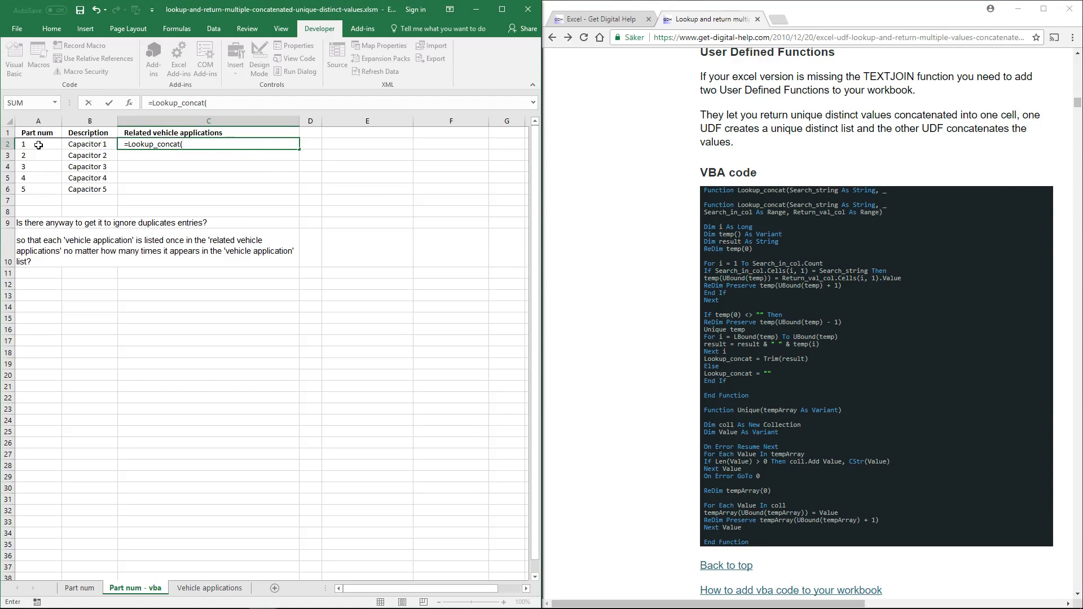
pyautogui.click(38, 145)
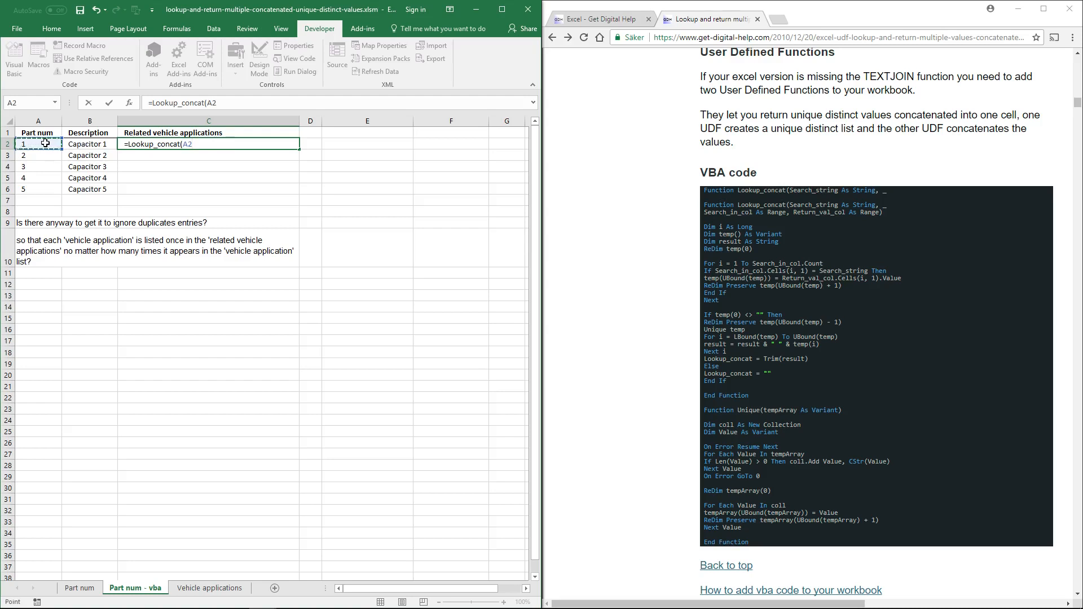
pyautogui.write(',')
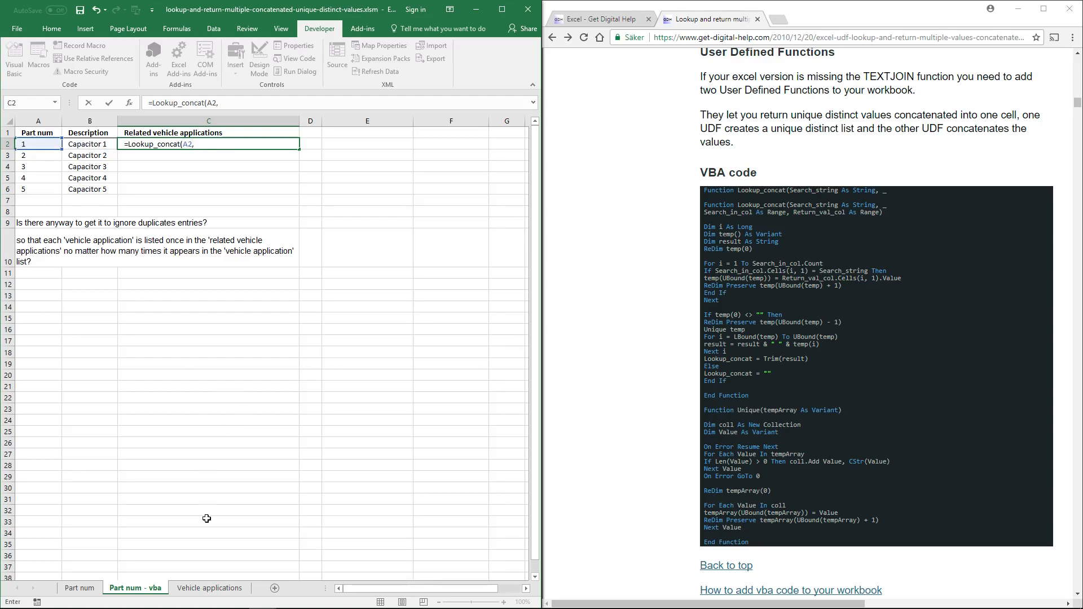
# Supply the Vehicle applications ranges as absolute references and complete the formula for part 1
pyautogui.click(210, 589)
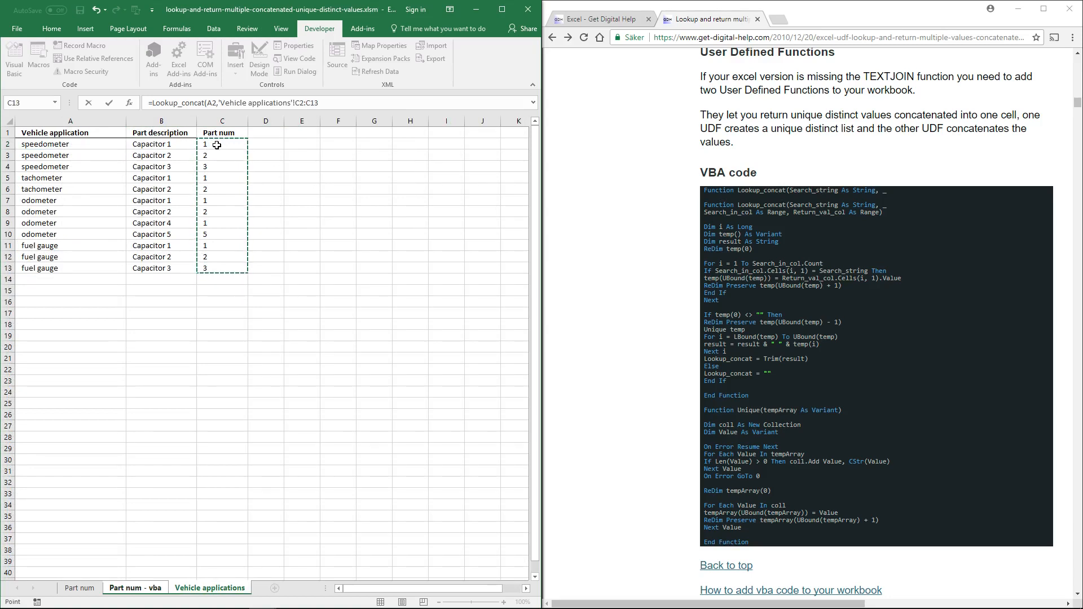
pyautogui.press('F4')
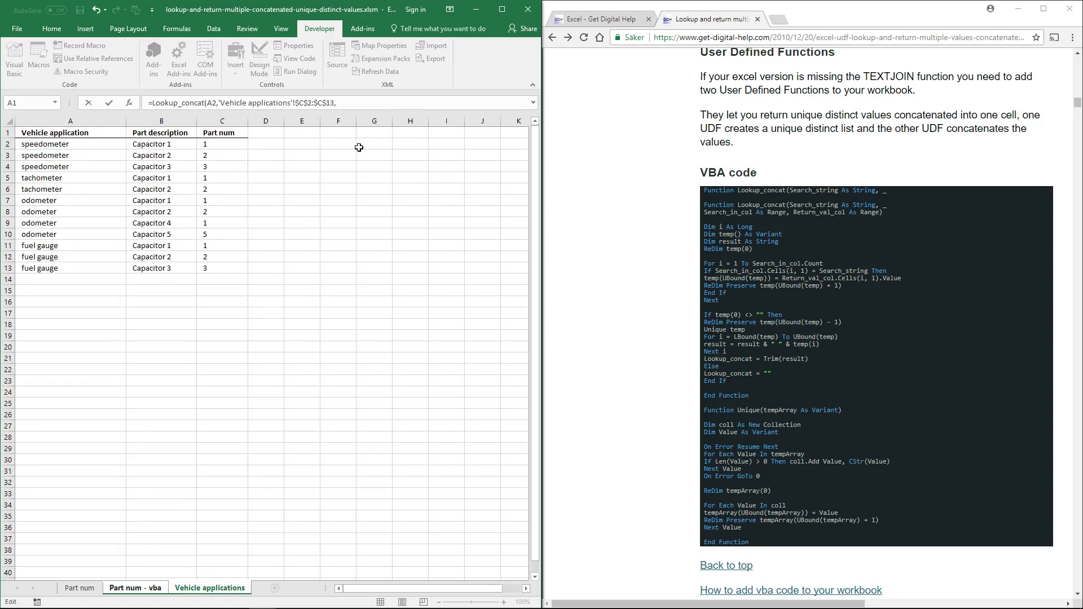
pyautogui.moveTo(70, 143); pyautogui.dragTo(70, 269)
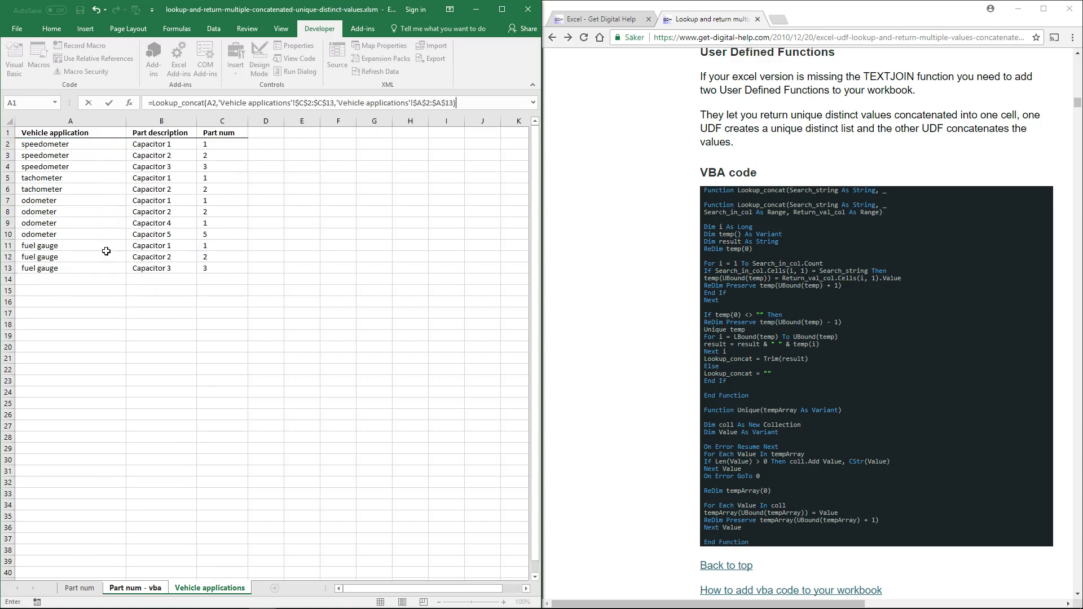
pyautogui.click(133, 587)
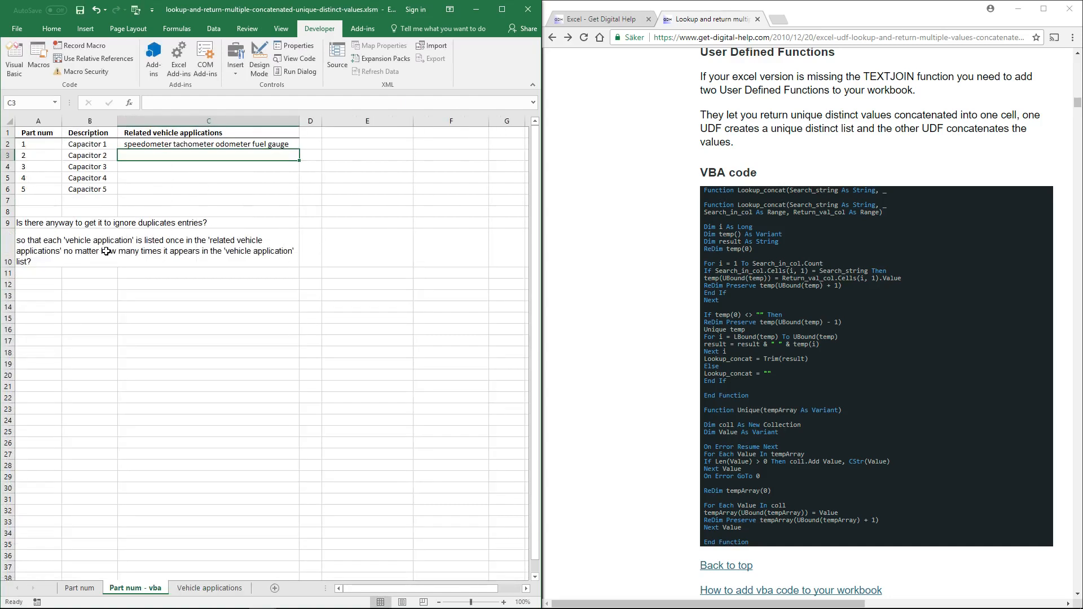
pyautogui.moveTo(200, 234)
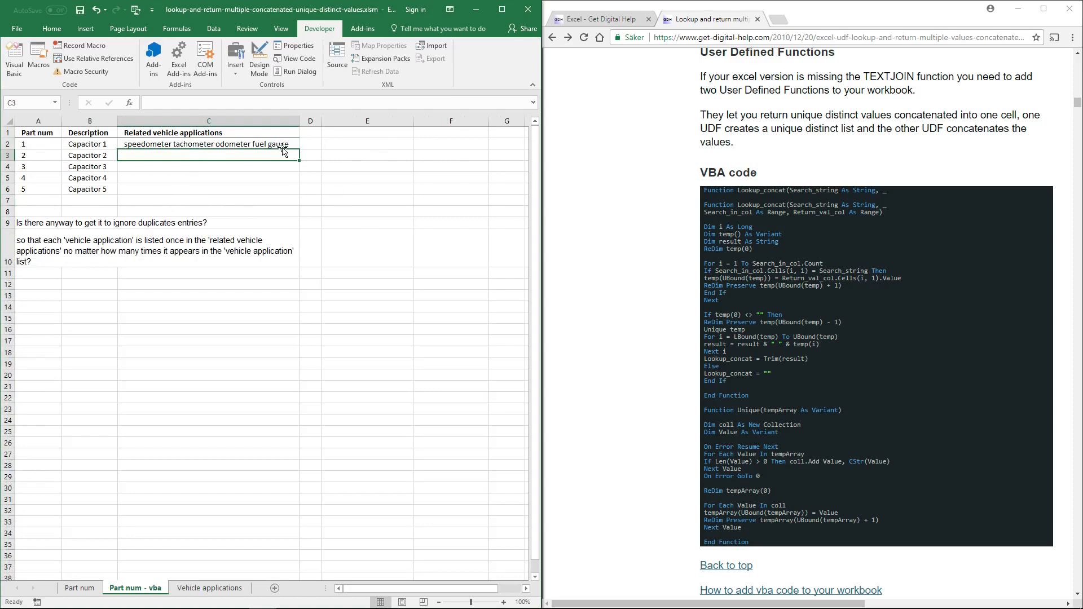
# Review part 1's combined result, then switch to the Vehicle applications sheet
pyautogui.click(35, 144)
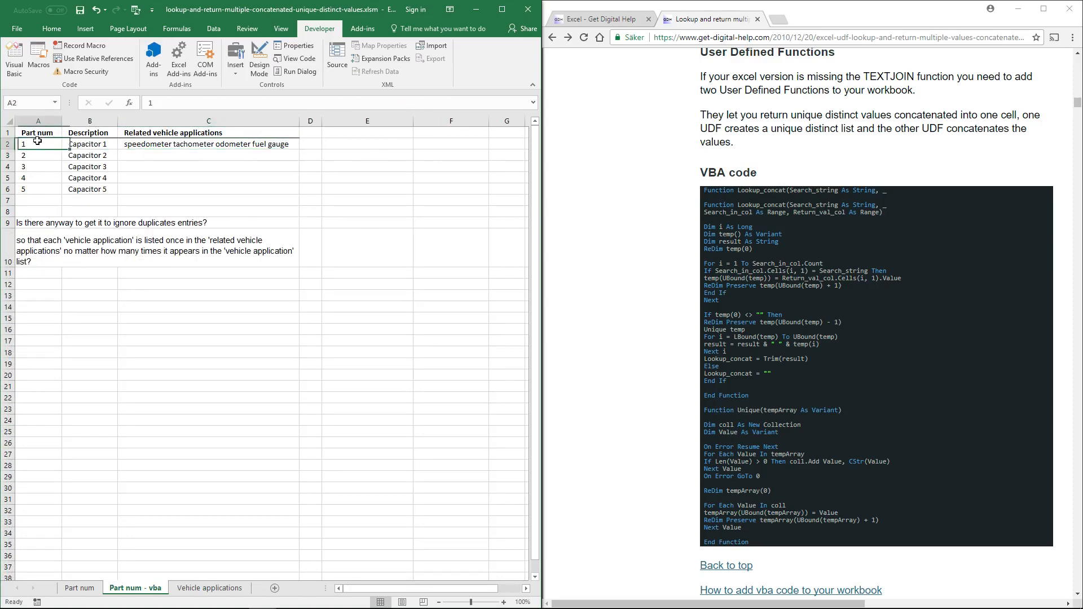
pyautogui.click(209, 589)
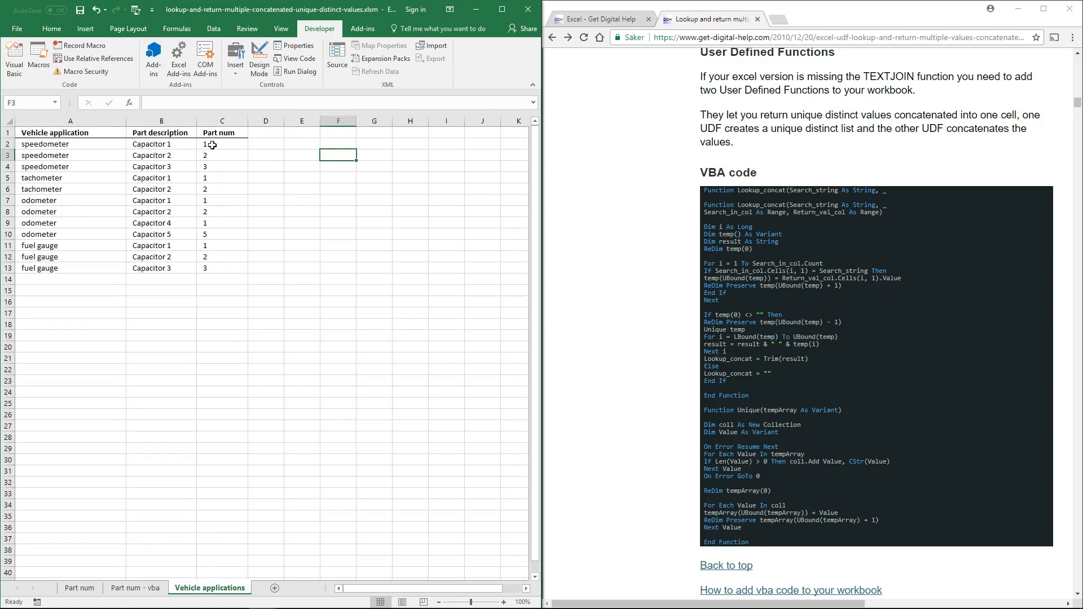
# Highlight part 1's entries and their applications — speedometer, tachometer, odometer, fuel gauge — then return to Part num - vba
pyautogui.click(221, 144)
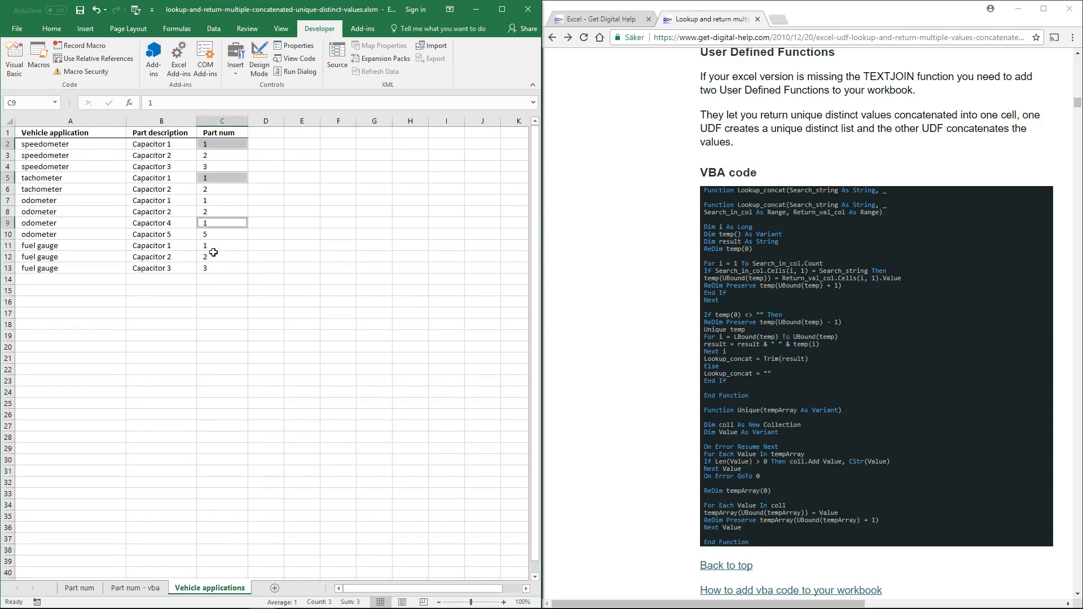
pyautogui.click(223, 246)
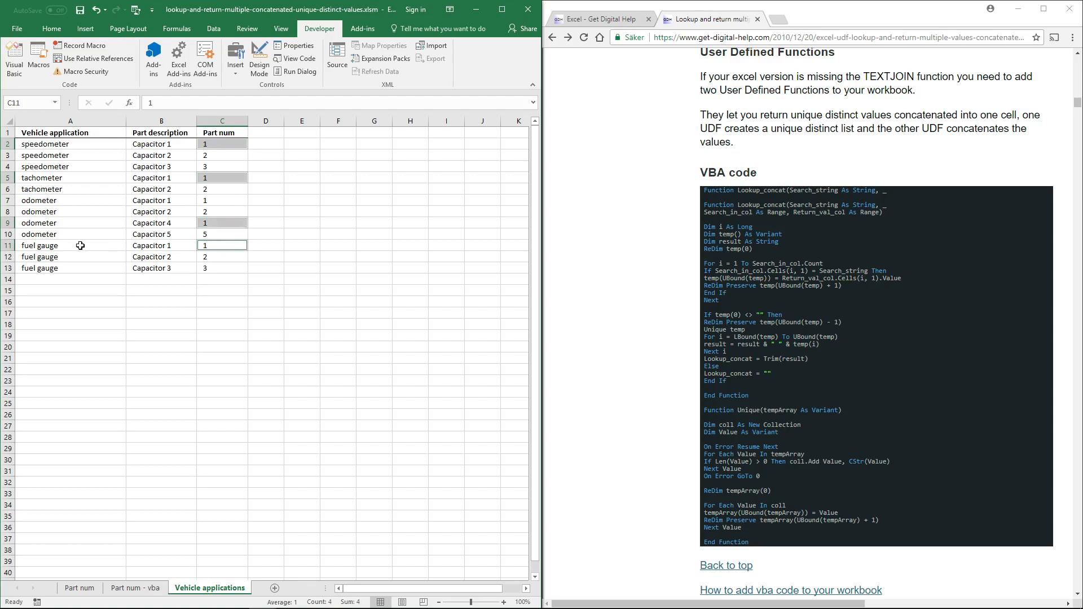
pyautogui.click(45, 223)
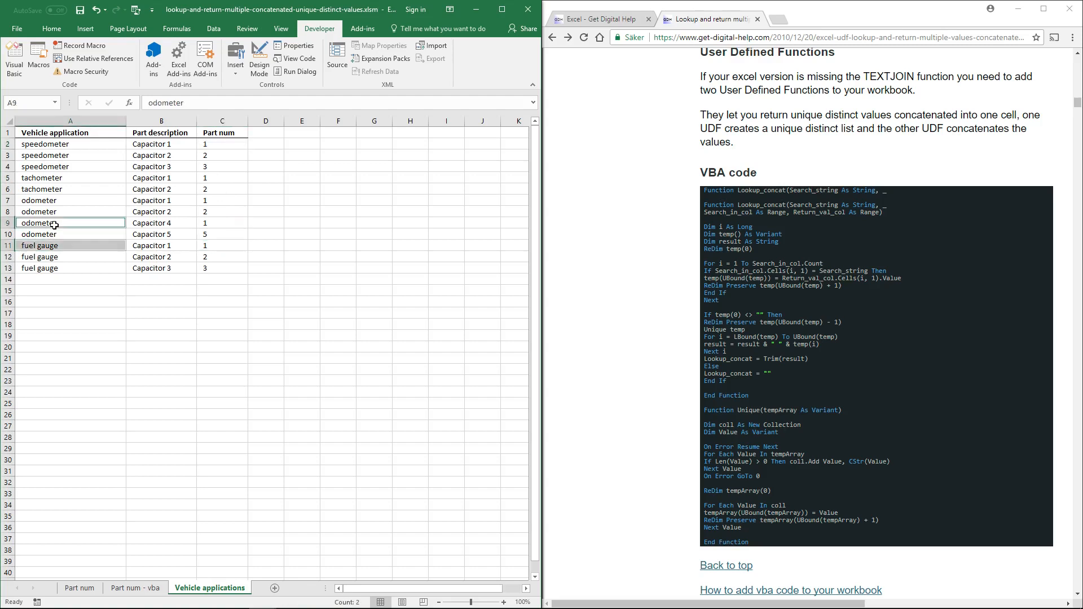
pyautogui.click(51, 201)
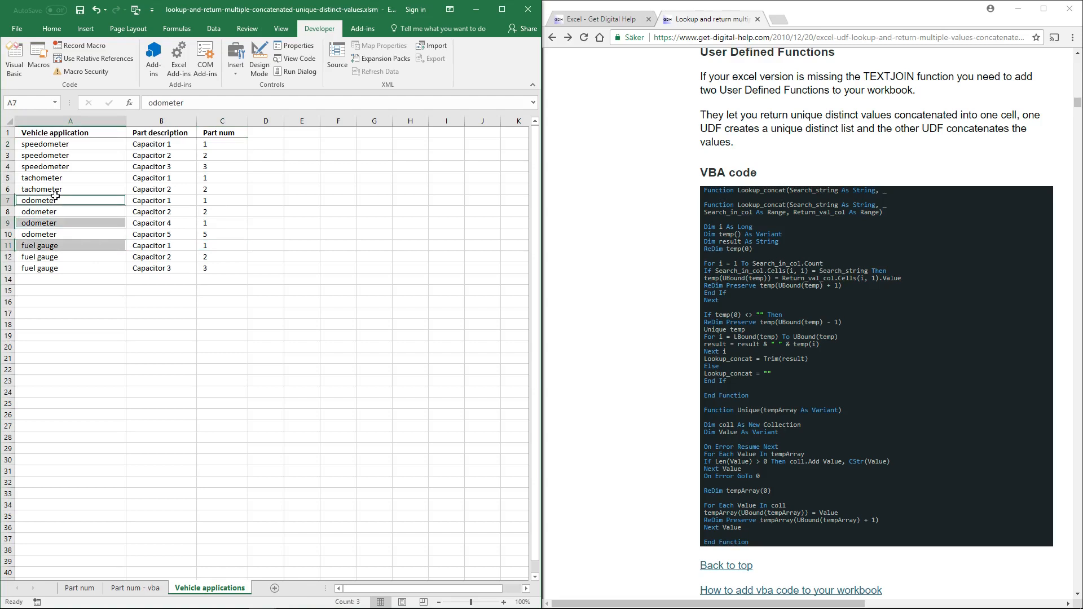
pyautogui.click(41, 178)
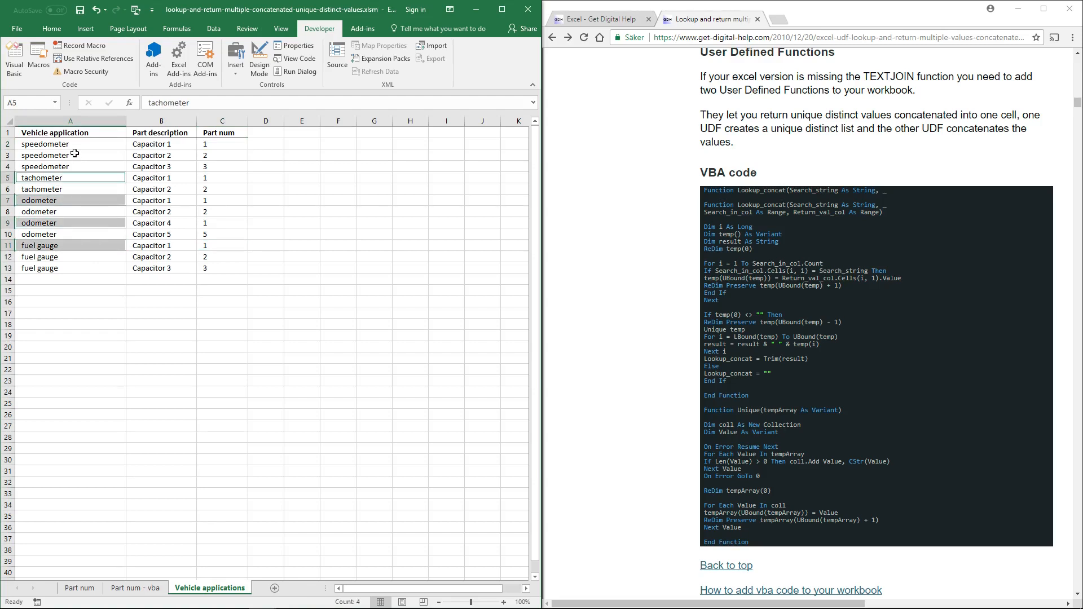
pyautogui.click(45, 145)
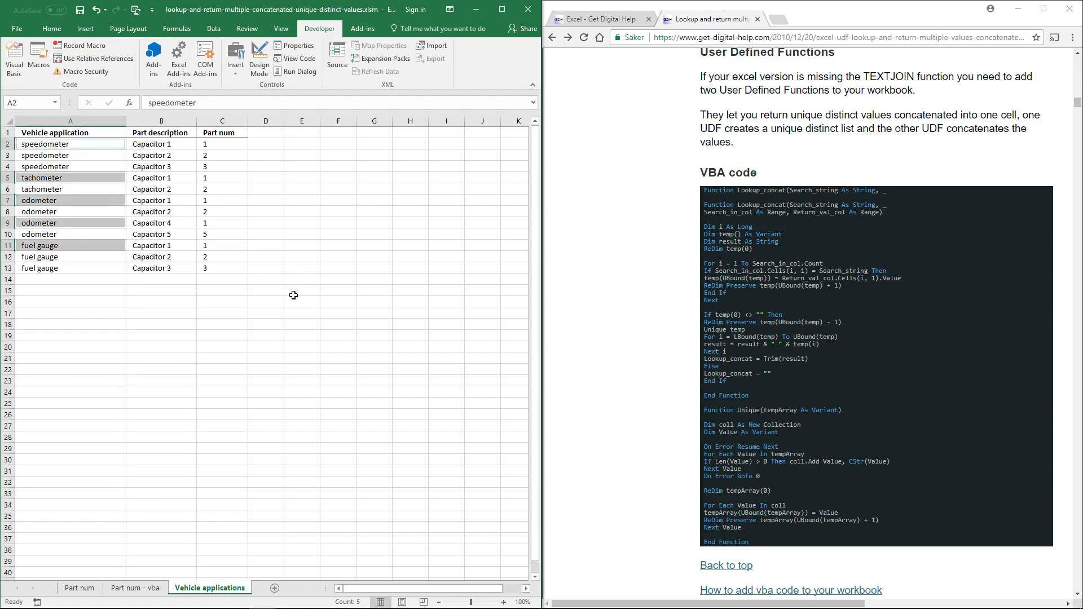
pyautogui.moveTo(163, 341)
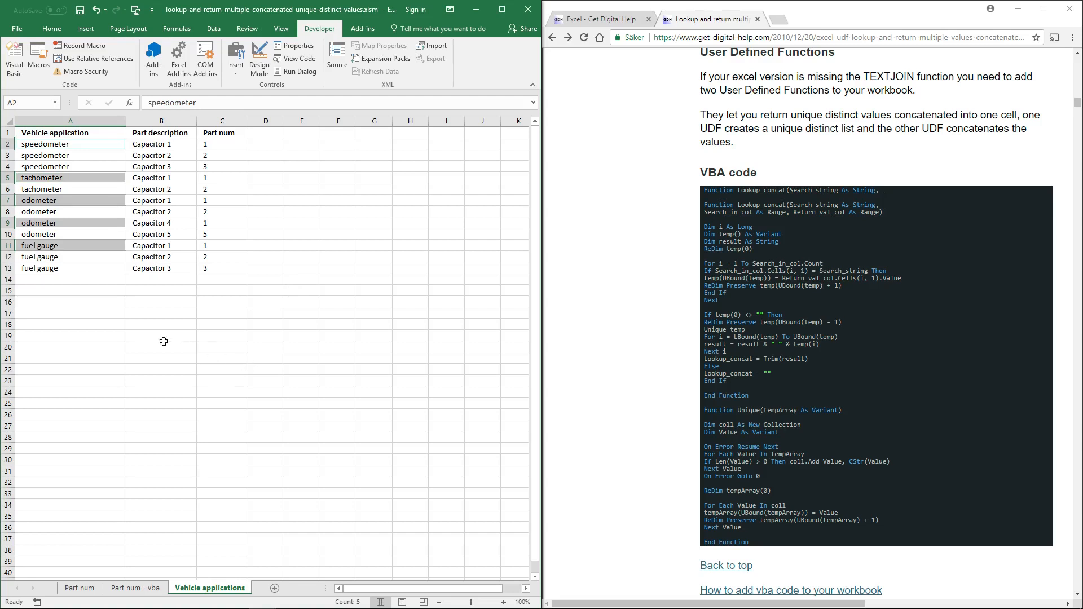
pyautogui.moveTo(116, 235)
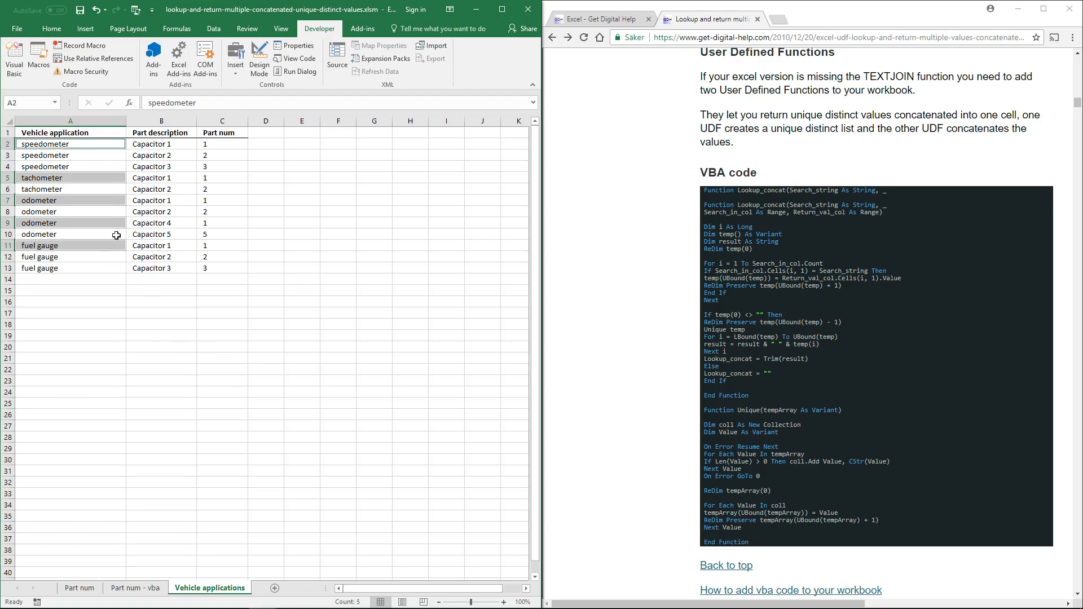
pyautogui.moveTo(76, 201)
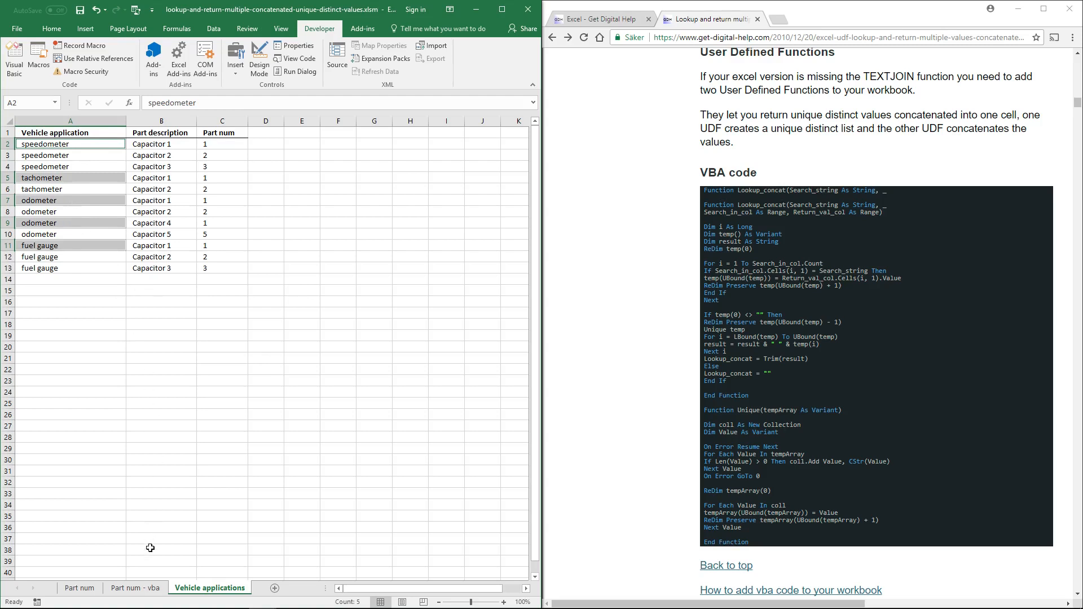
pyautogui.moveTo(593, 393)
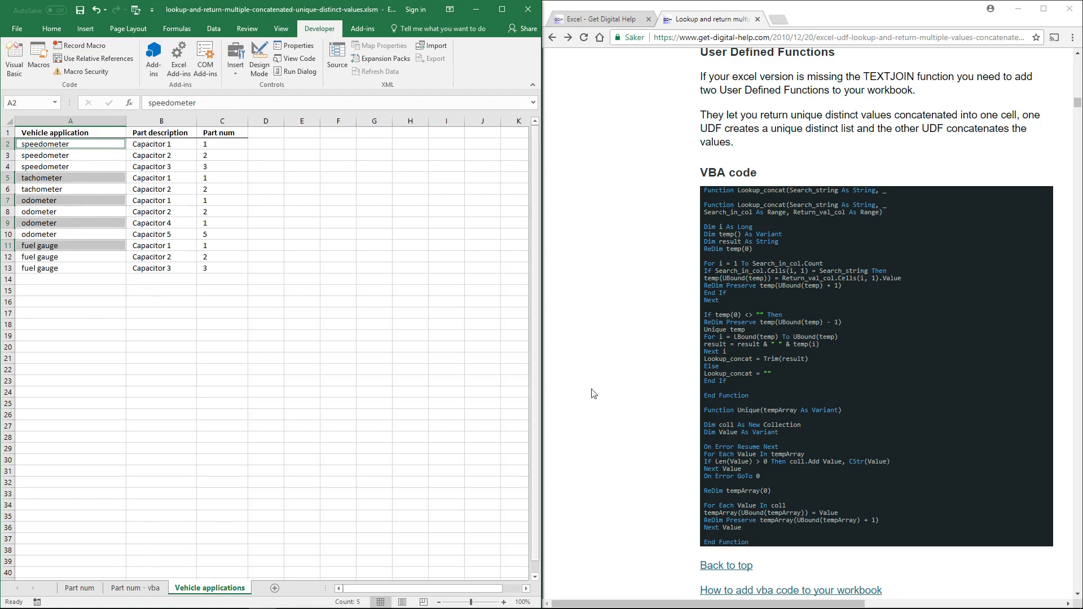
pyautogui.moveTo(168, 257)
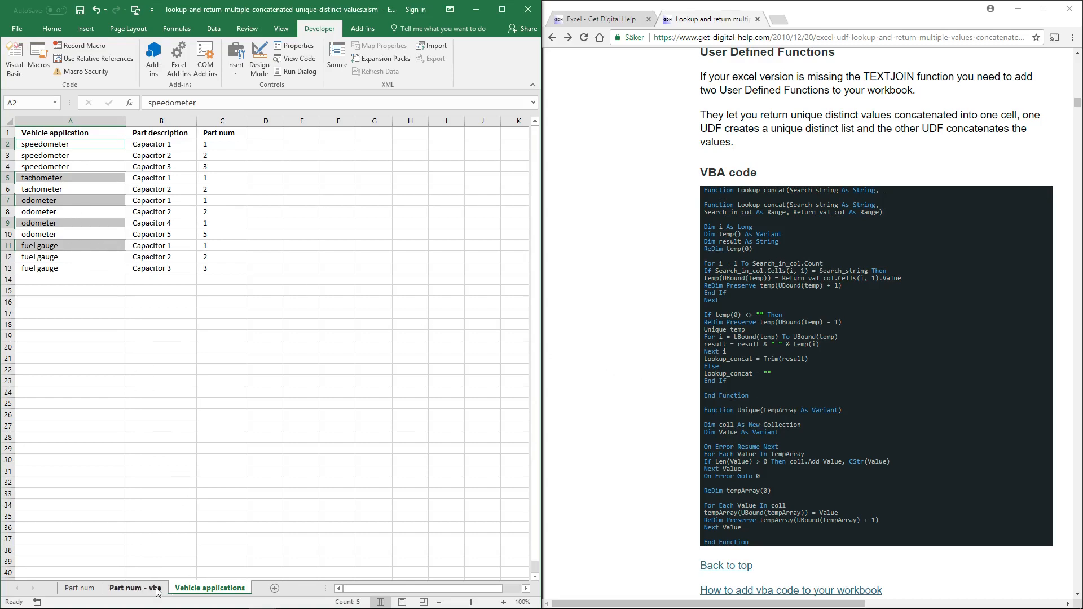
pyautogui.click(133, 586)
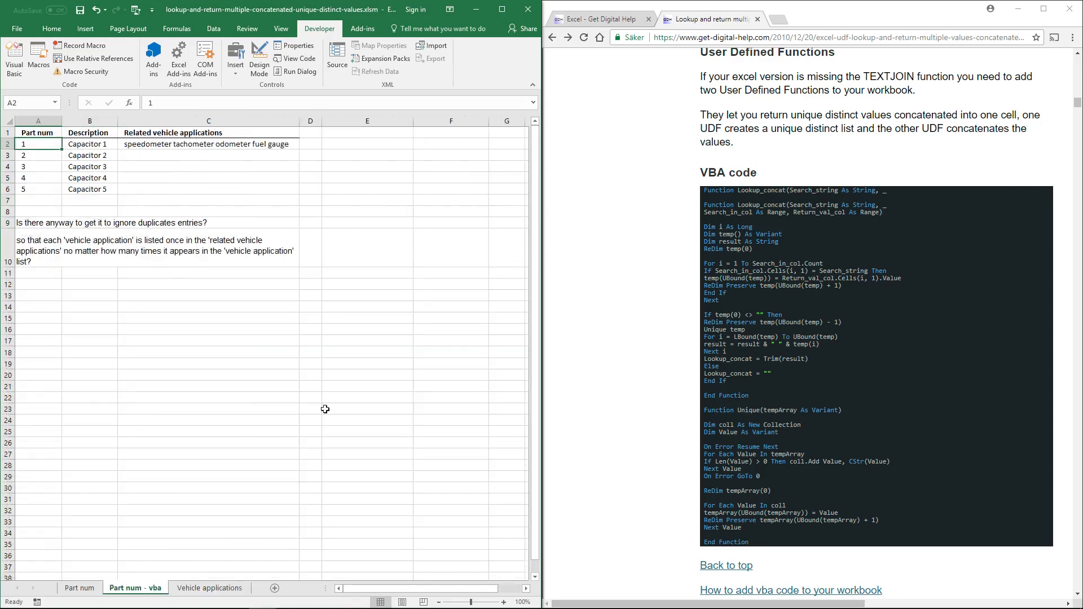